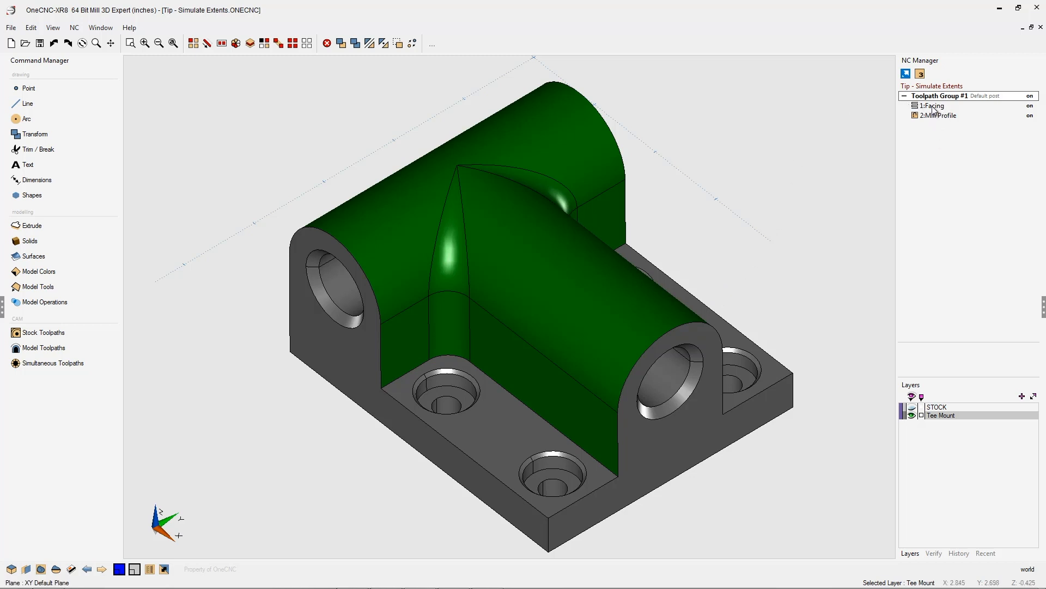
# Preview the Facing toolpath and open NC Solid Verification stock settings
pyautogui.click(933, 106)
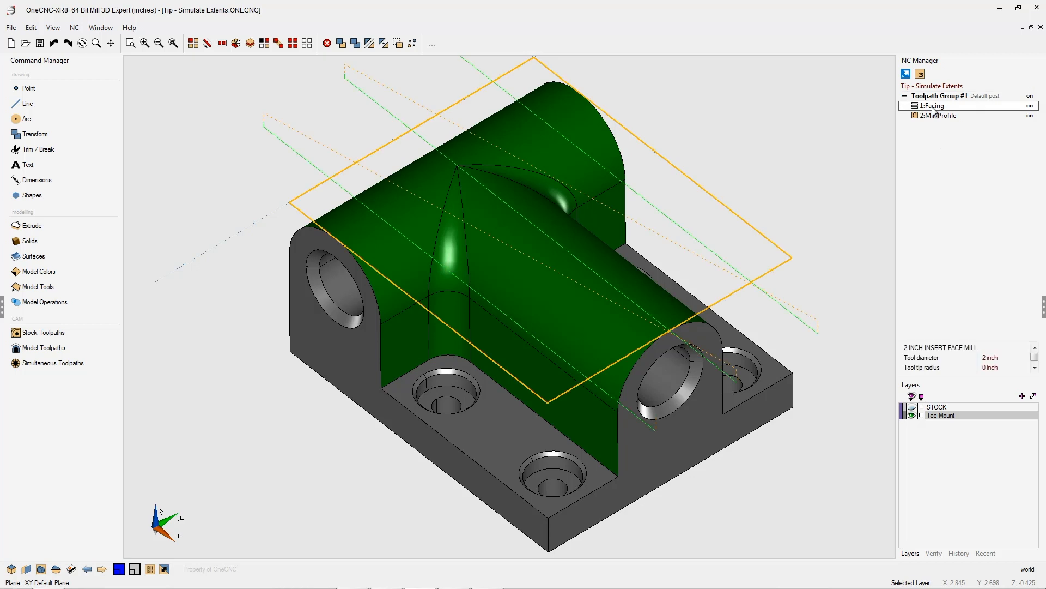
pyautogui.click(941, 115)
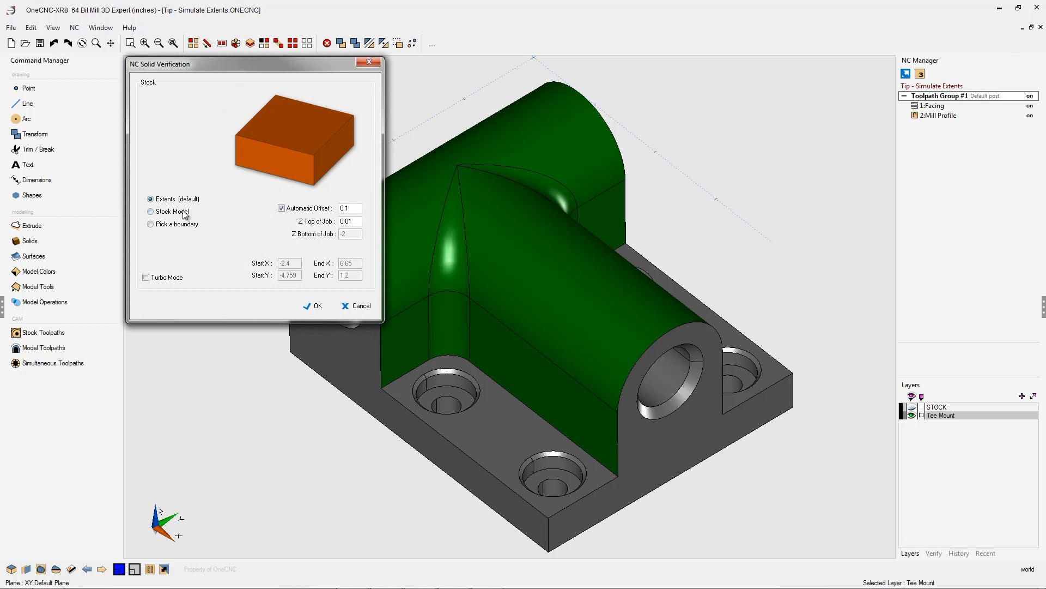
pyautogui.moveTo(341, 110)
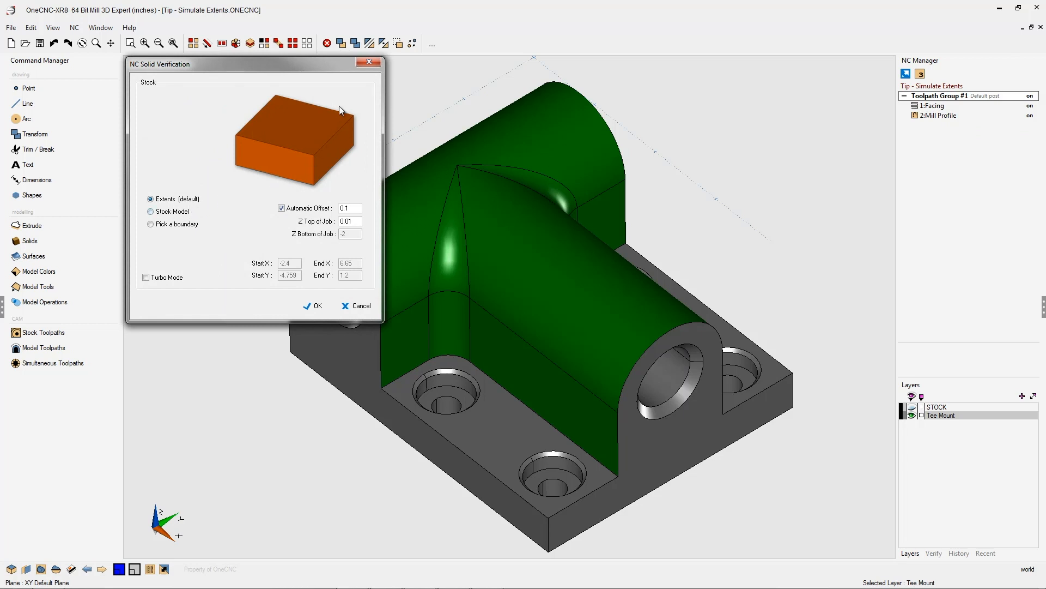
pyautogui.moveTo(299, 113)
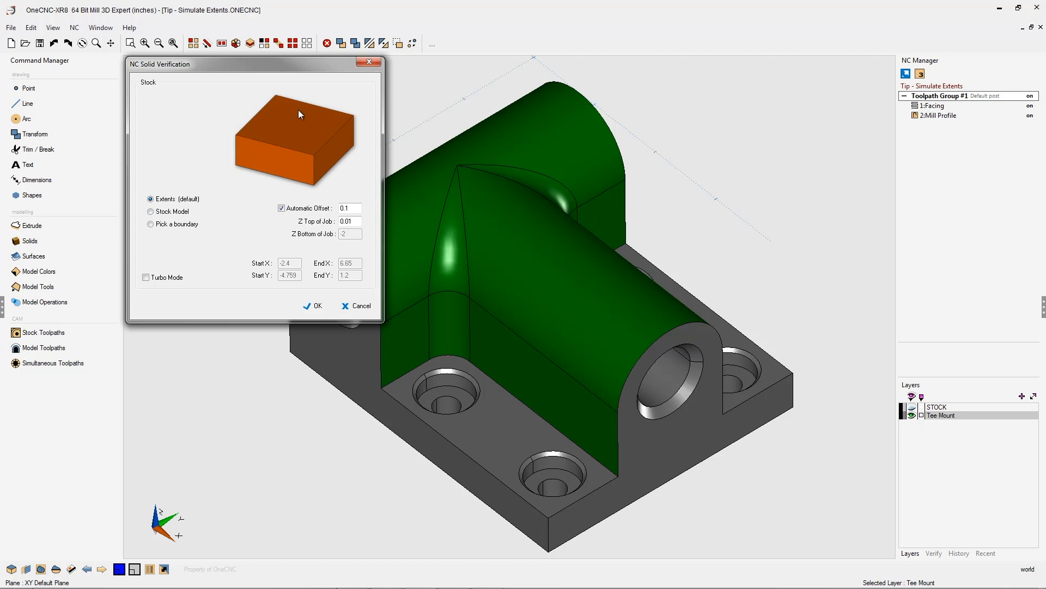
pyautogui.moveTo(273, 163)
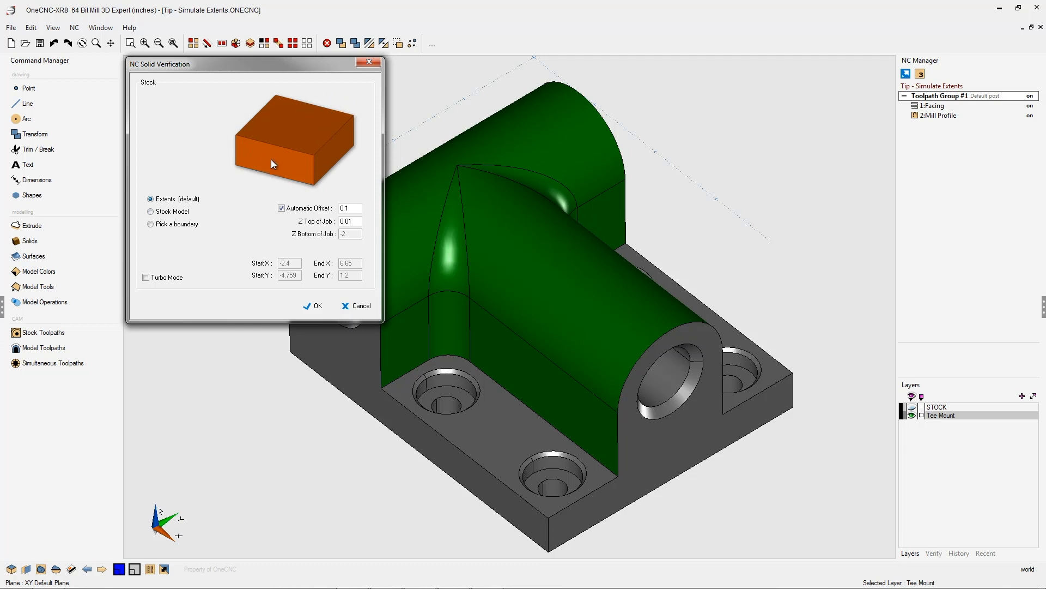
pyautogui.moveTo(294, 181)
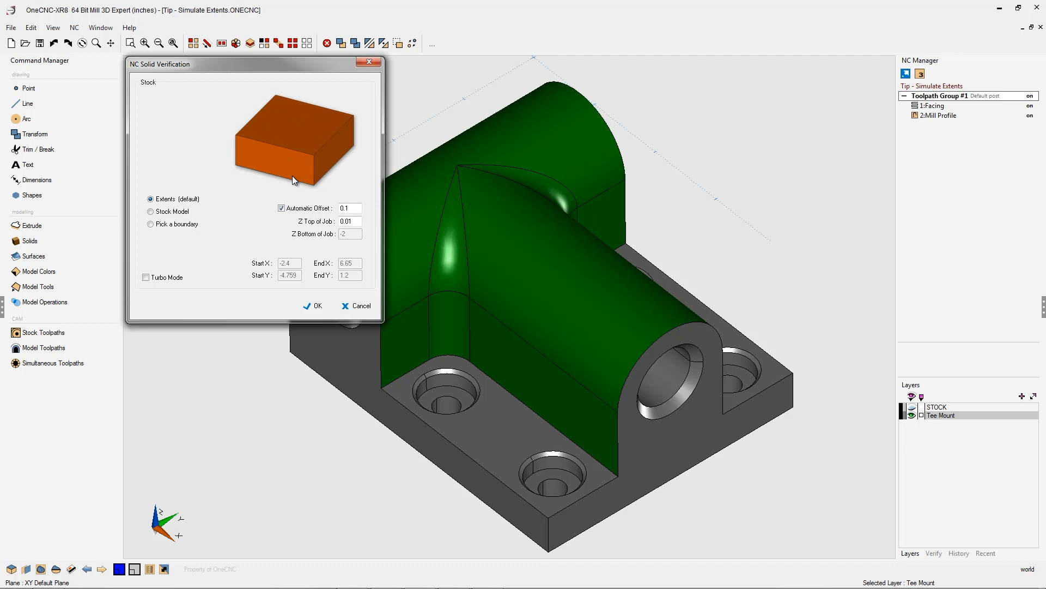
pyautogui.moveTo(279, 178)
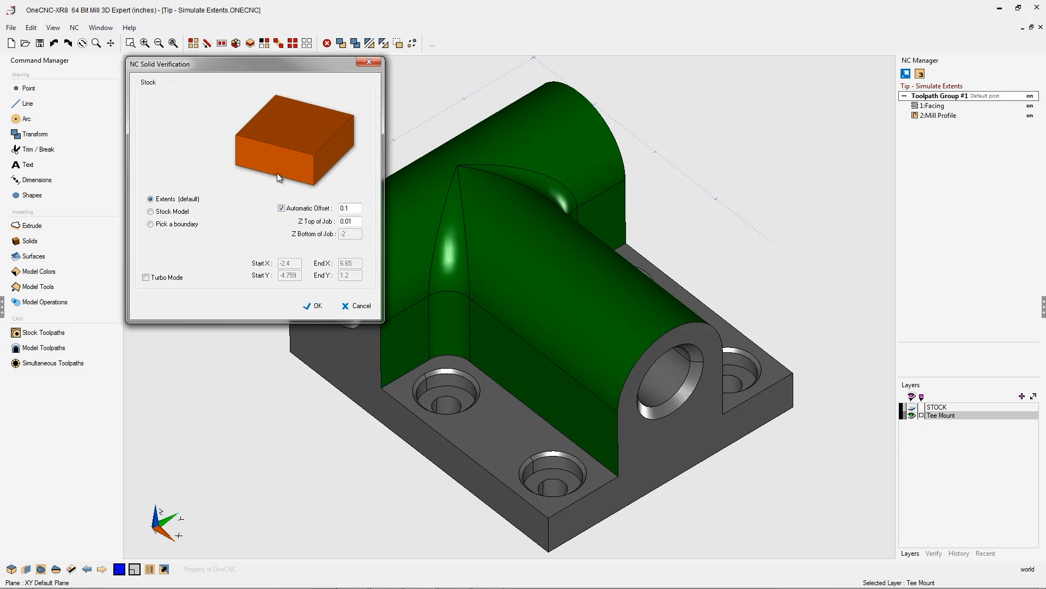
# Turn off automatic offset, set Z top .01 and Z bottom -2.5, and run verification
pyautogui.click(282, 208)
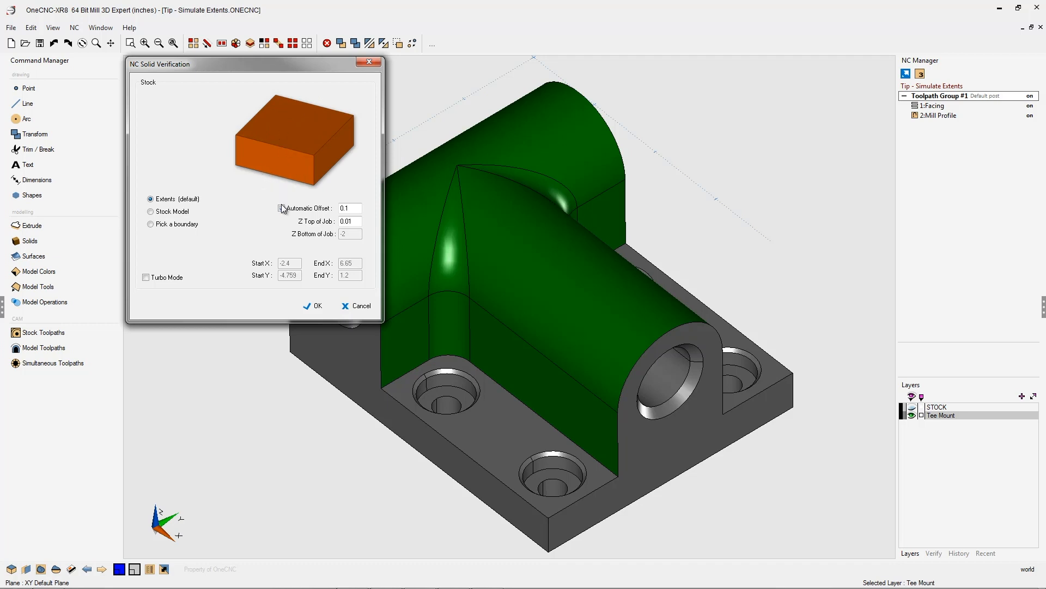
pyautogui.click(282, 208)
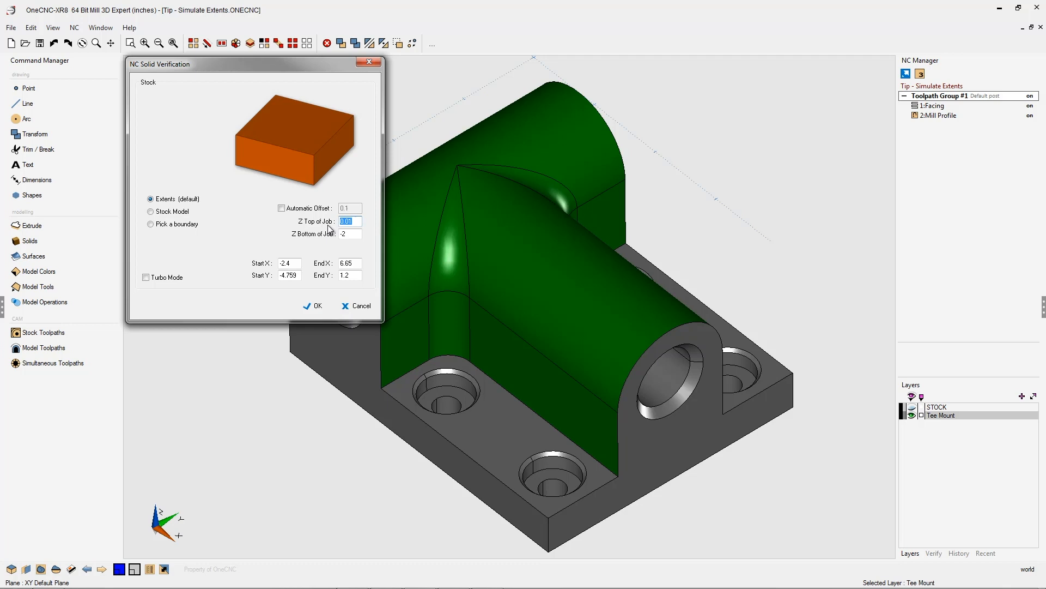
pyautogui.click(350, 234)
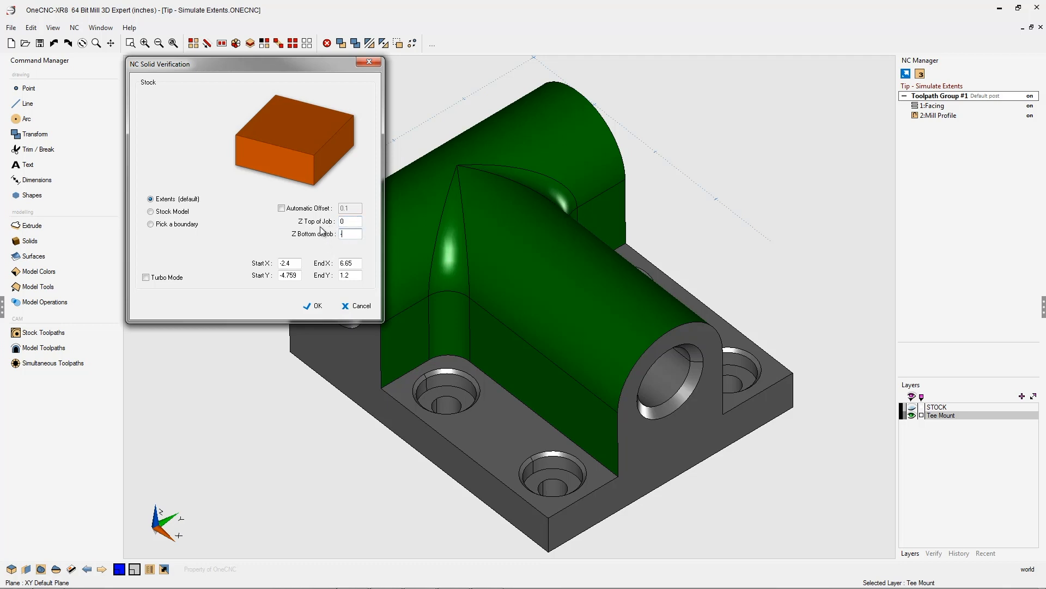
pyautogui.write('-2.5')
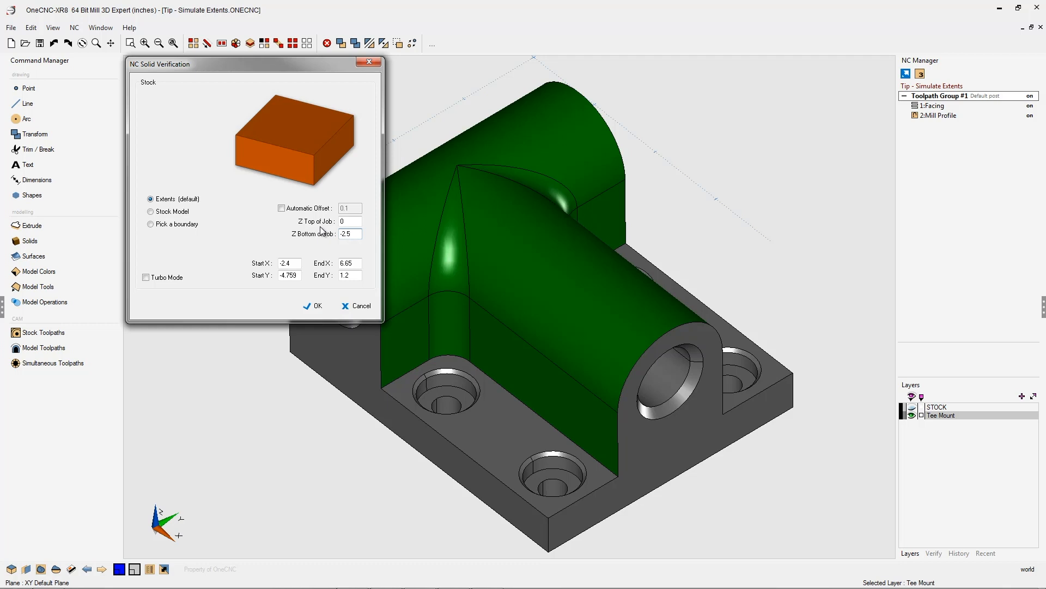
pyautogui.moveTo(280, 187)
pyautogui.write('.01')
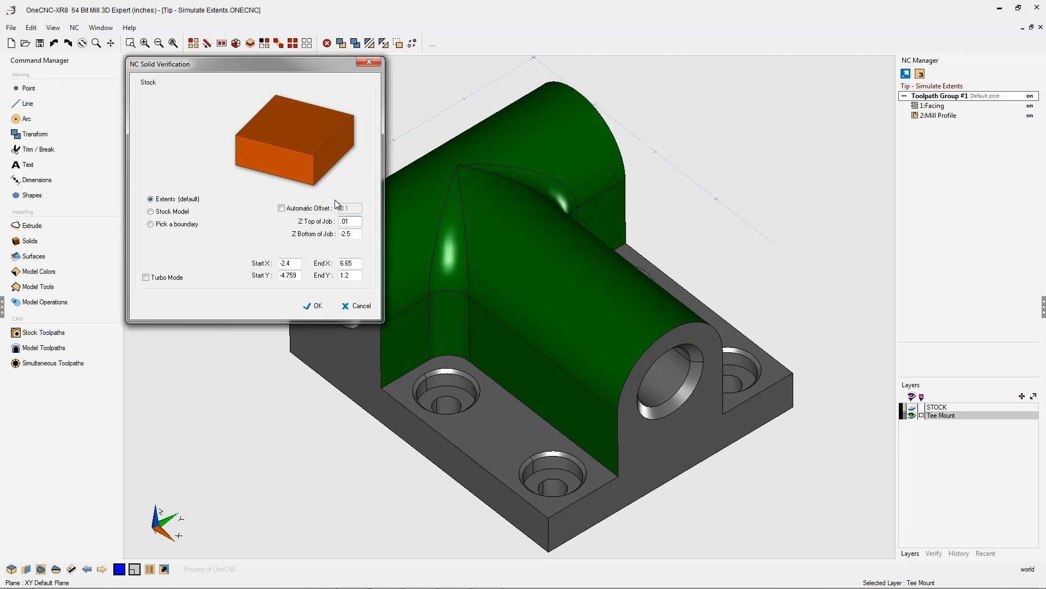
pyautogui.moveTo(288, 217)
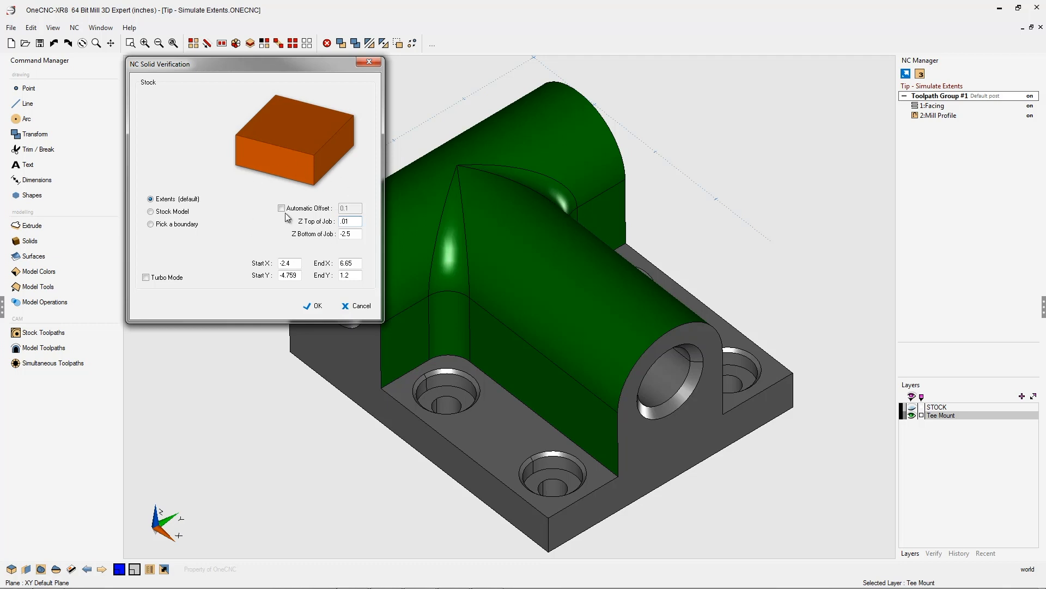
pyautogui.click(351, 221)
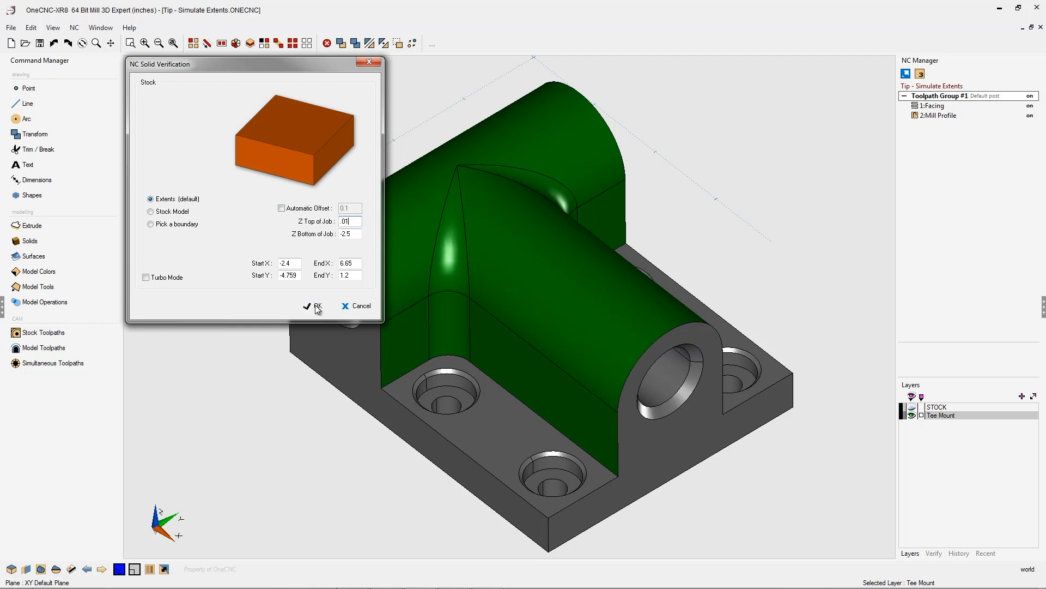
pyautogui.click(315, 306)
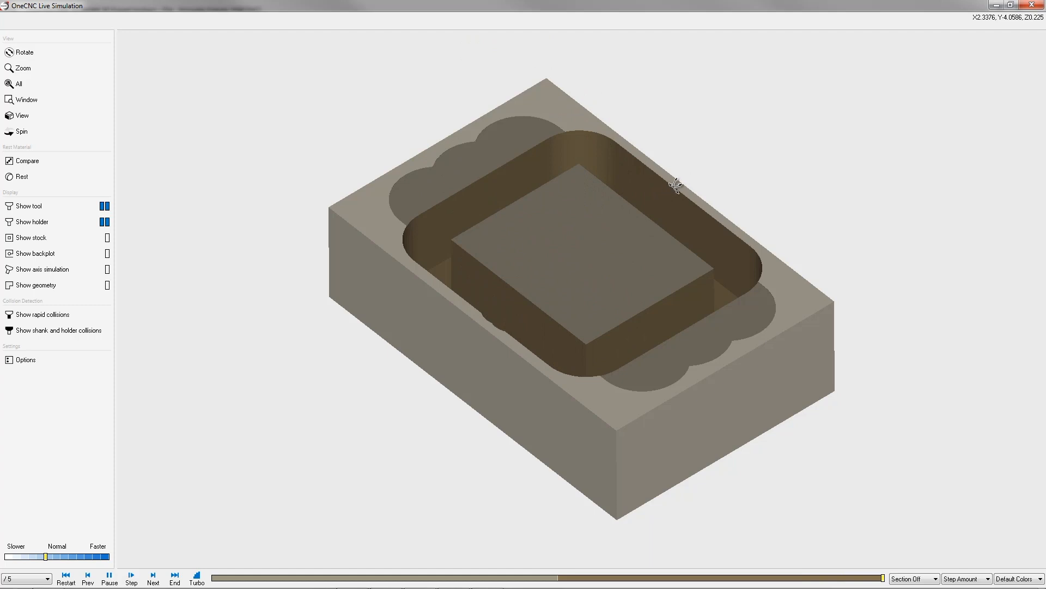
pyautogui.moveTo(696, 180)
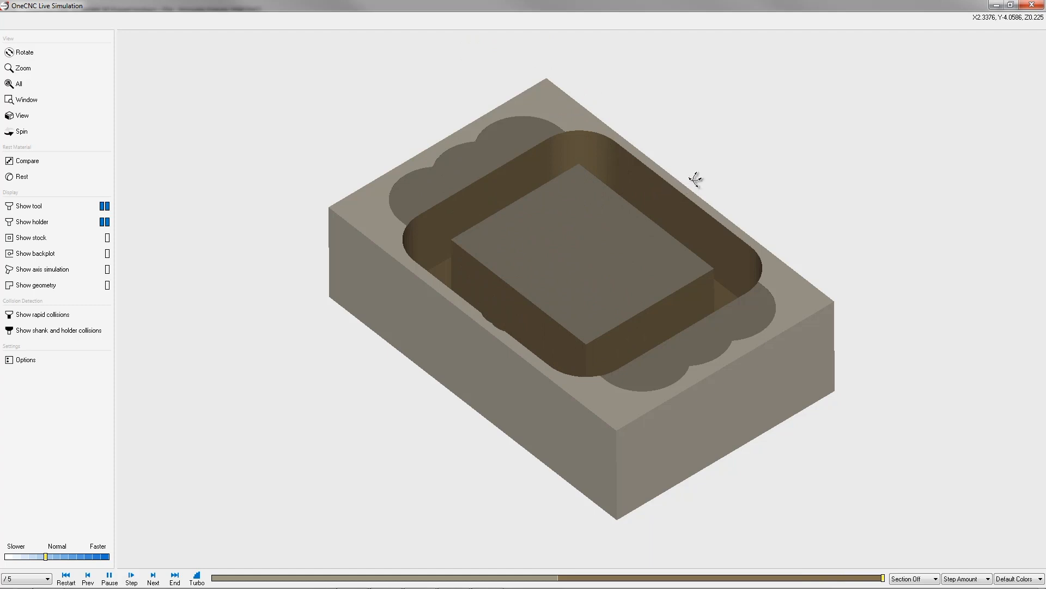
pyautogui.moveTo(418, 129)
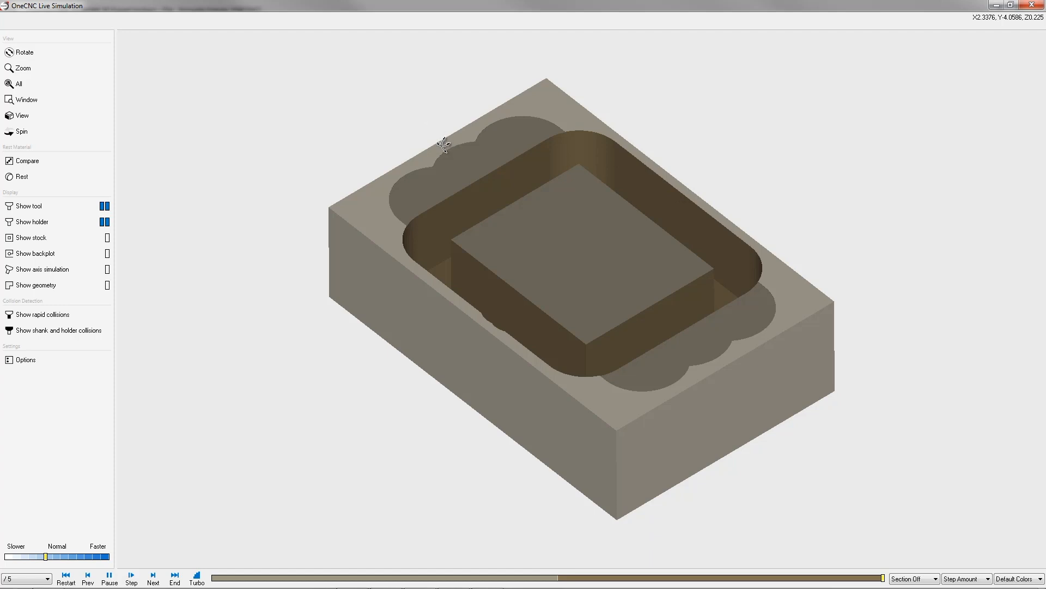
pyautogui.moveTo(657, 116)
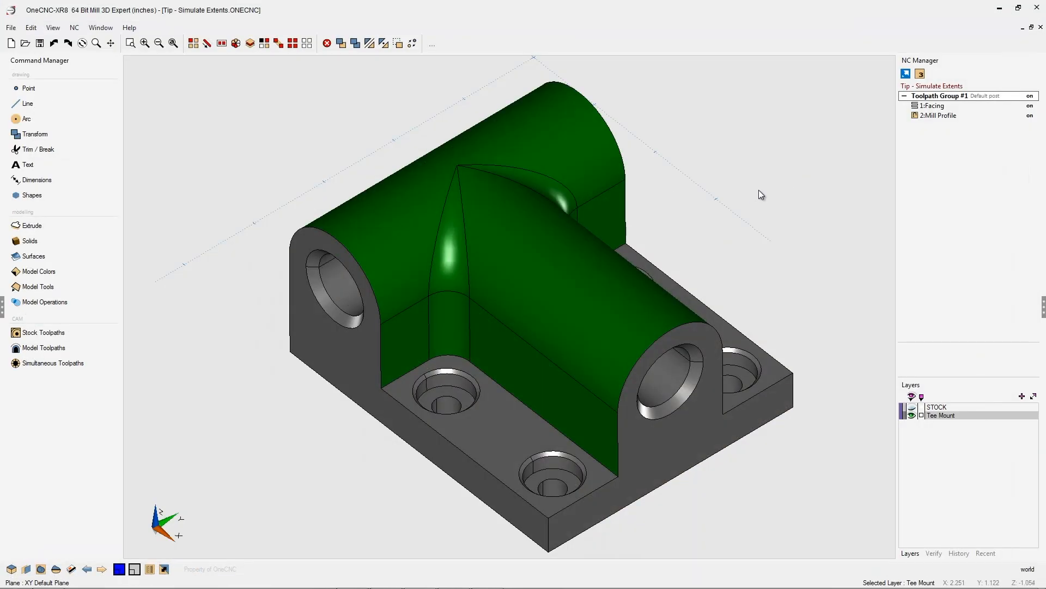
# Reopen verification stock settings and re-enable automatic offset at .2, then simulate
pyautogui.rightClick(941, 95)
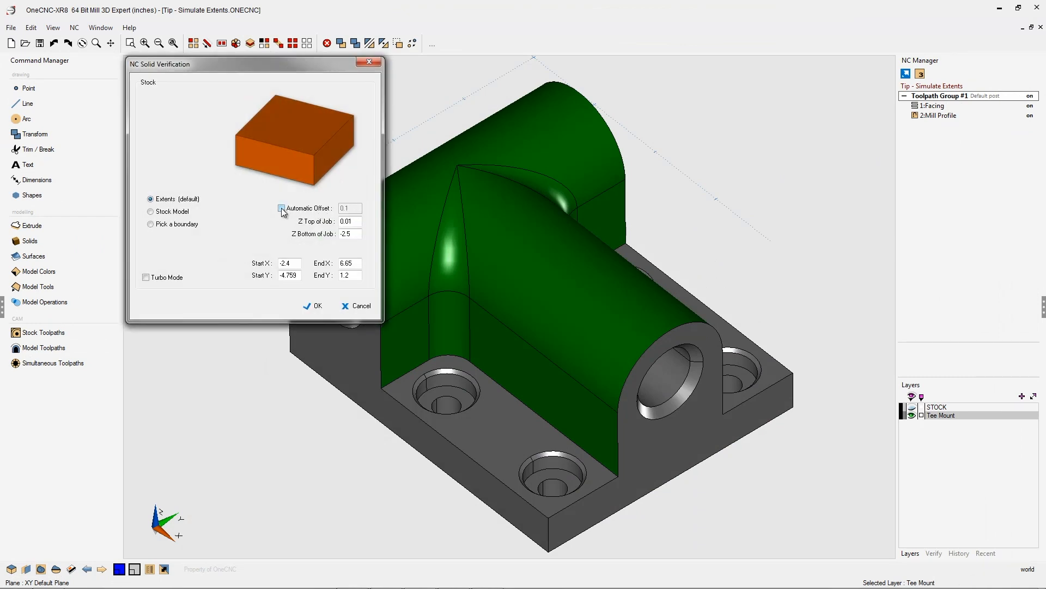
pyautogui.click(281, 207)
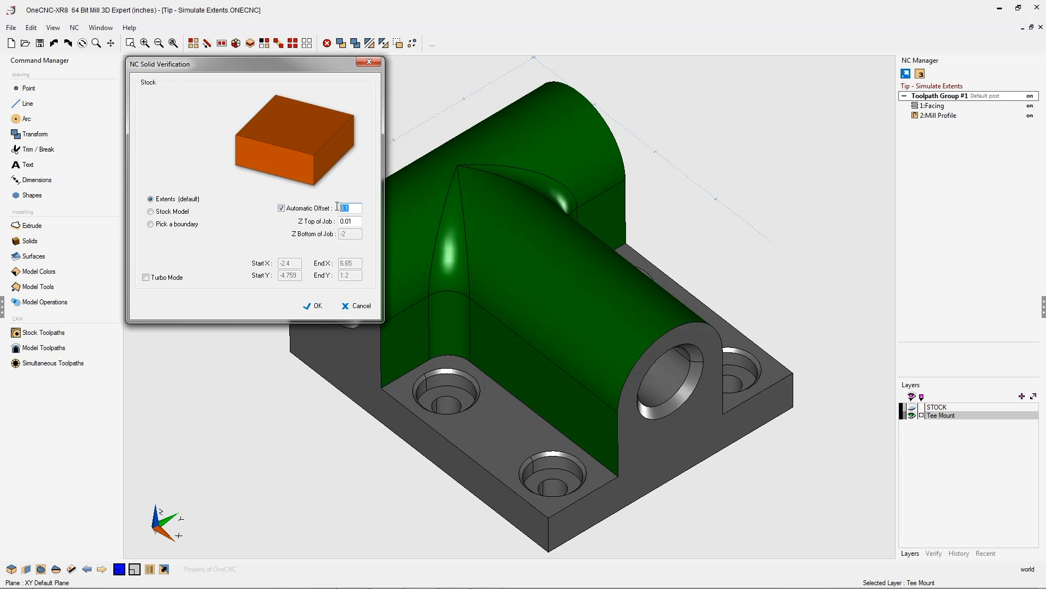
pyautogui.write('.2')
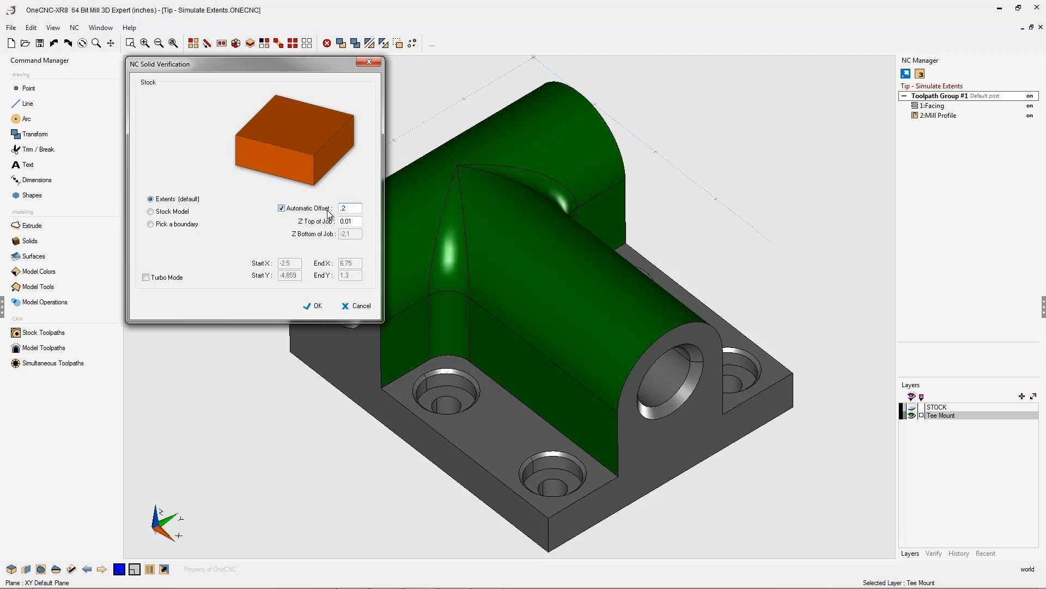
pyautogui.click(312, 306)
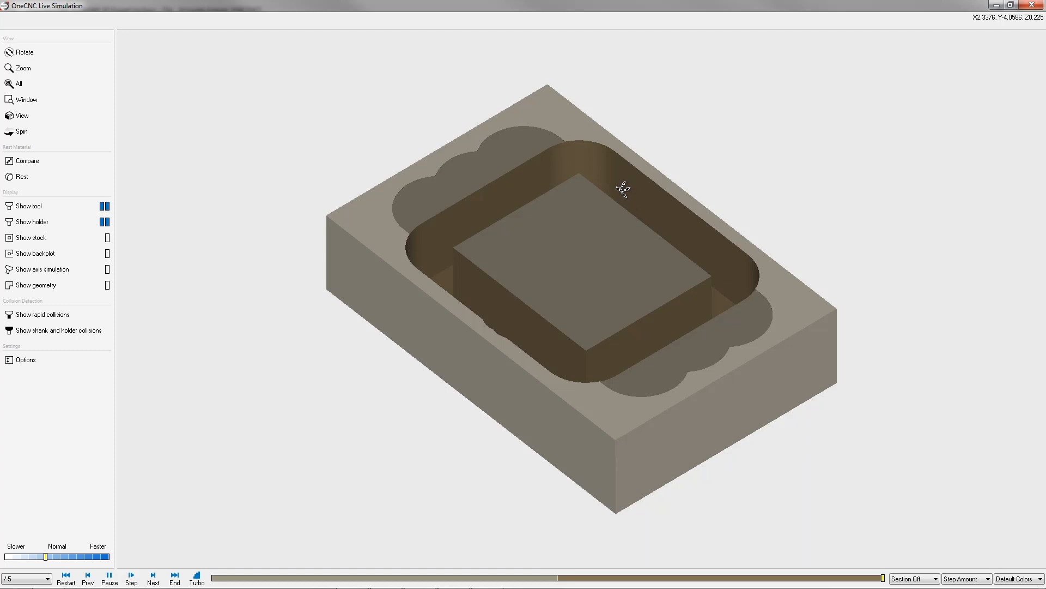
pyautogui.moveTo(653, 234)
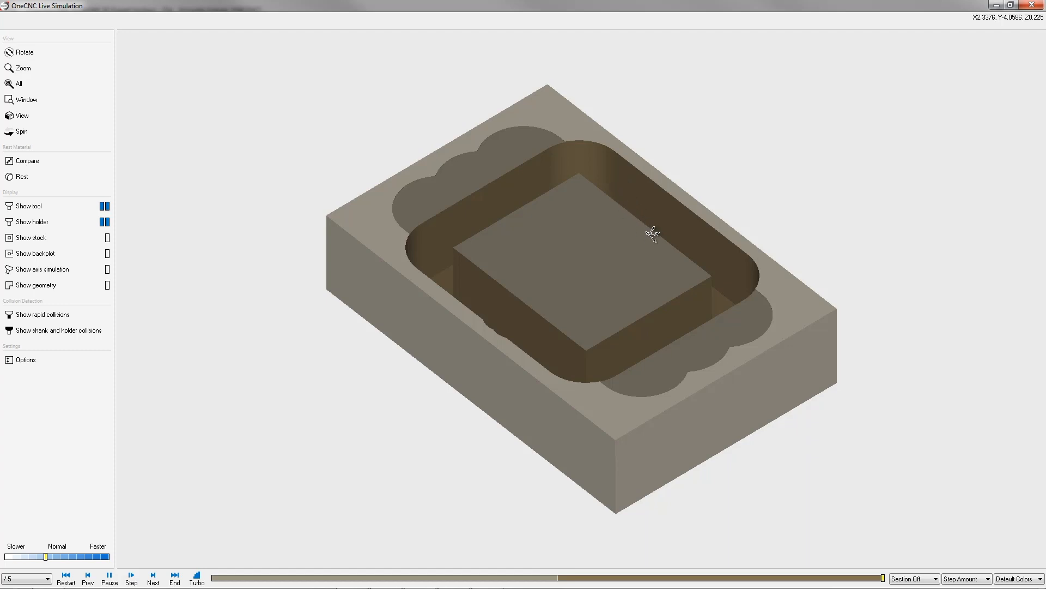
pyautogui.moveTo(690, 212)
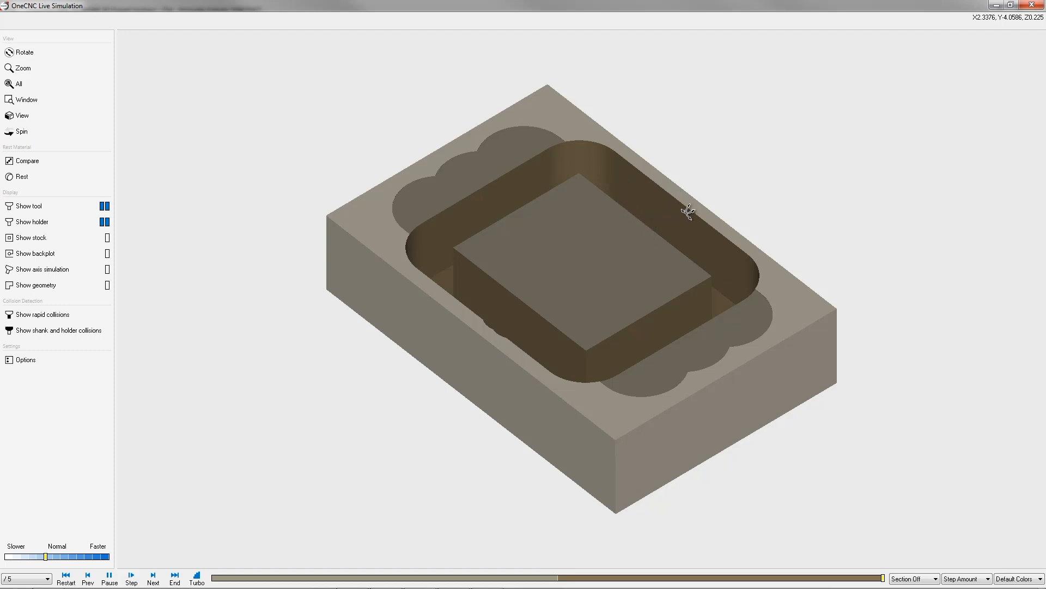
pyautogui.moveTo(425, 145)
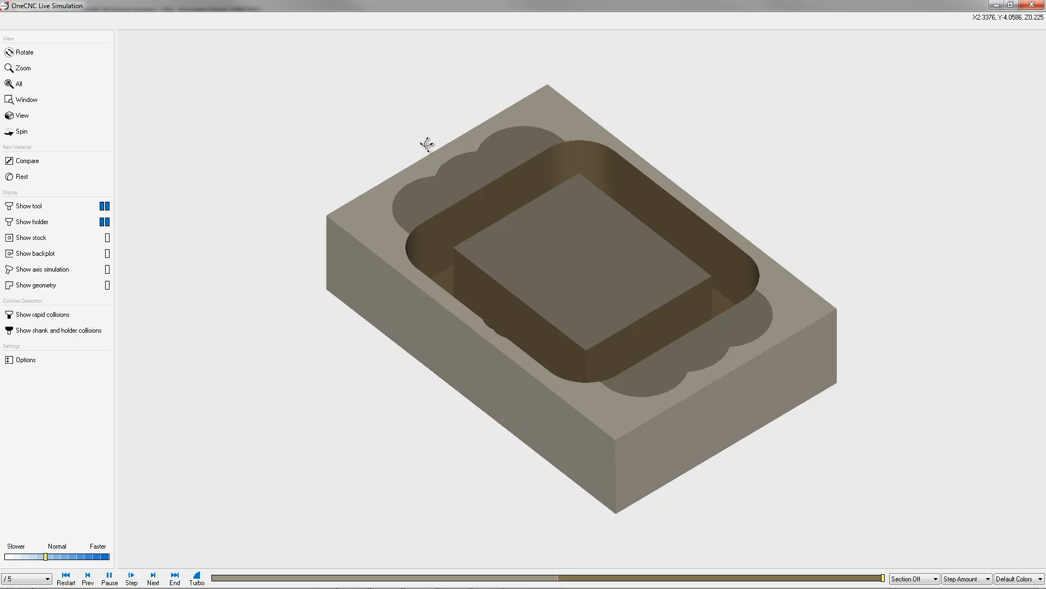
pyautogui.moveTo(714, 196)
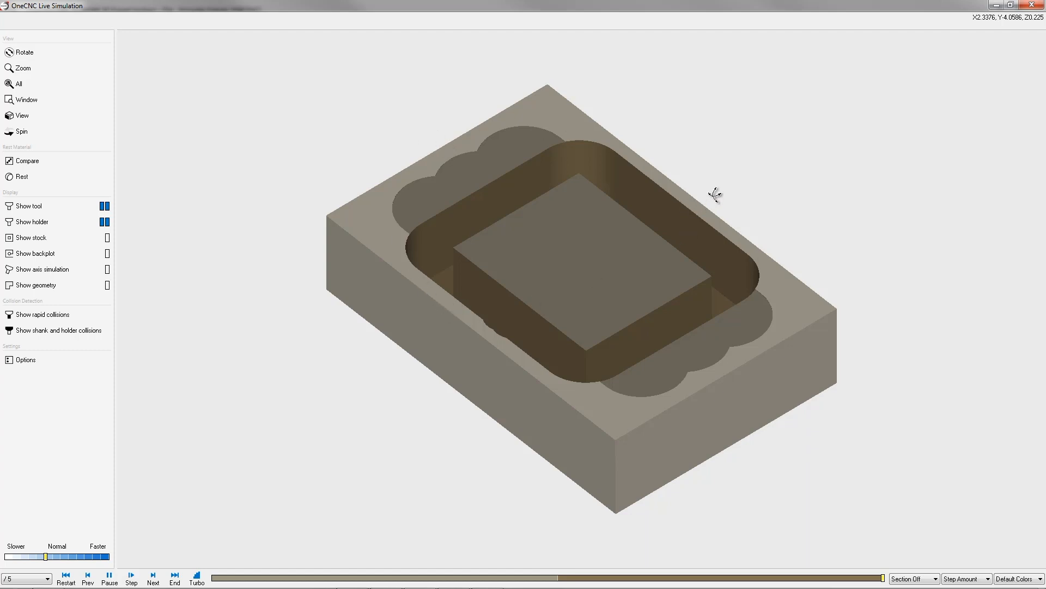
pyautogui.moveTo(690, 205)
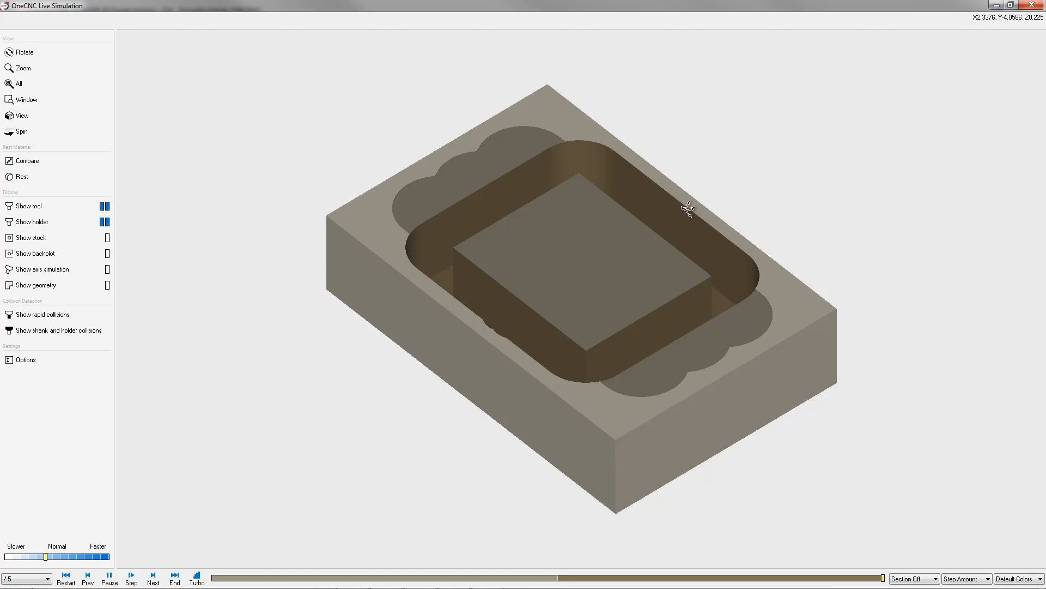
pyautogui.moveTo(1026, 18)
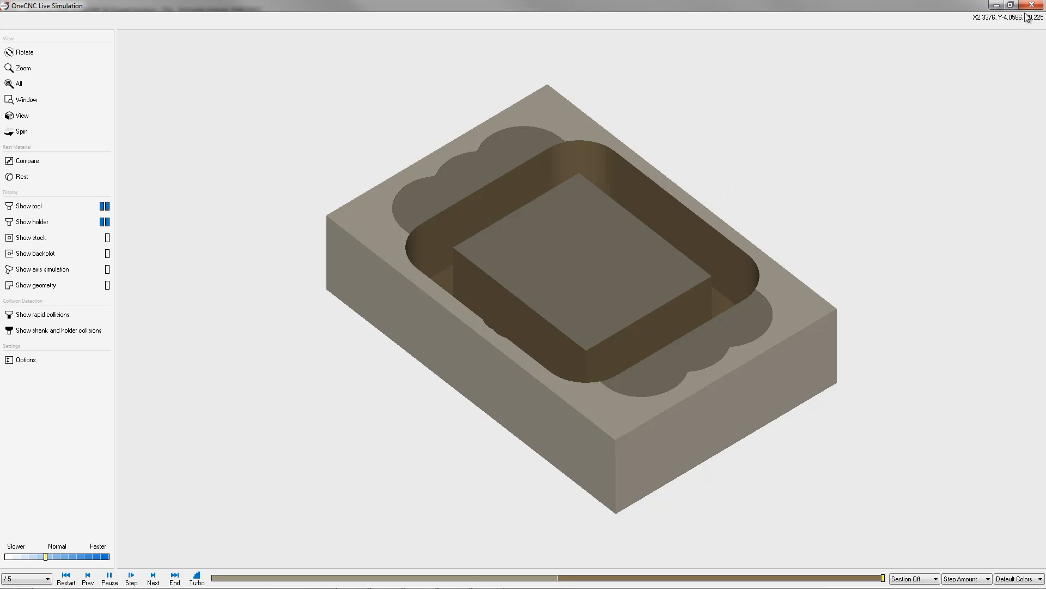